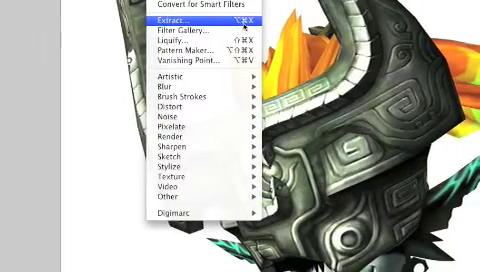
Start the Extract filter on the horned character render from the Filter menu
click(176, 20)
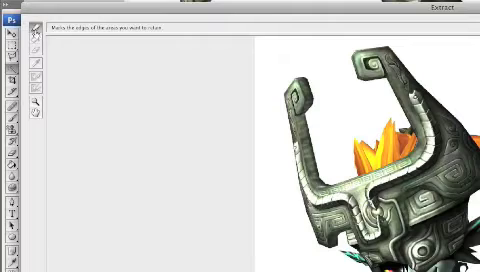
mouse_move(44, 32)
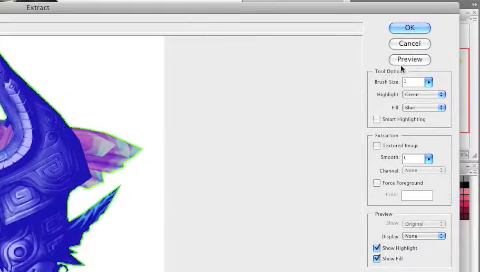
Preview the extraction and apply it, leaving the character on transparency
click(408, 66)
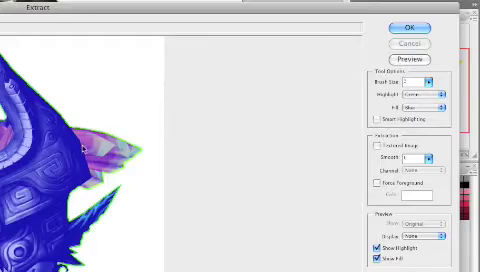
click(406, 28)
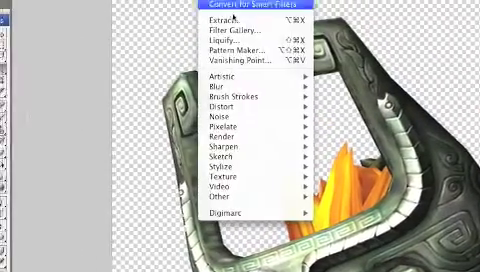
Bring the Extract filter back up on the already-transparent character layer
click(224, 22)
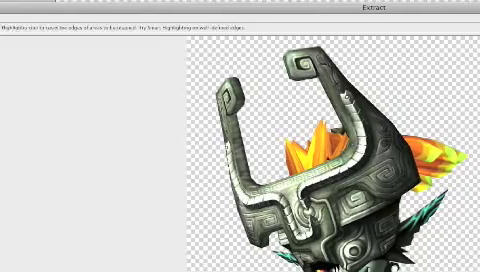